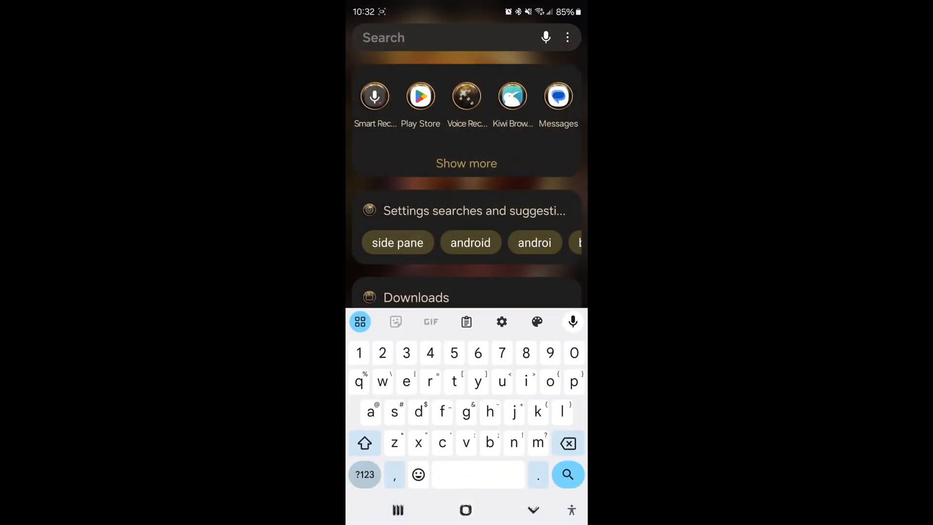
Step: Search Play Store for 'voice recorder' and open the Smart Voice Recorder listing by SmartMob
{"action": "left_click", "coordinate": [420, 96]}
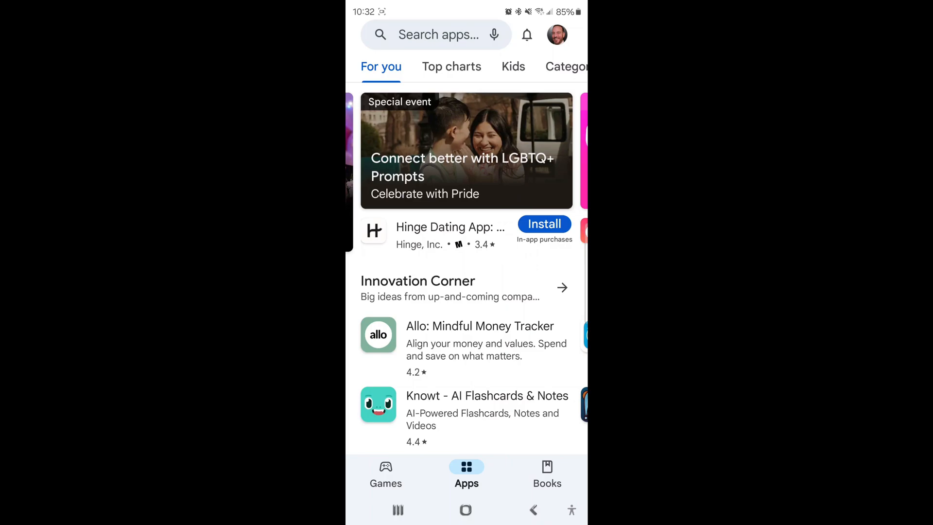
{"action": "left_click", "coordinate": [434, 34]}
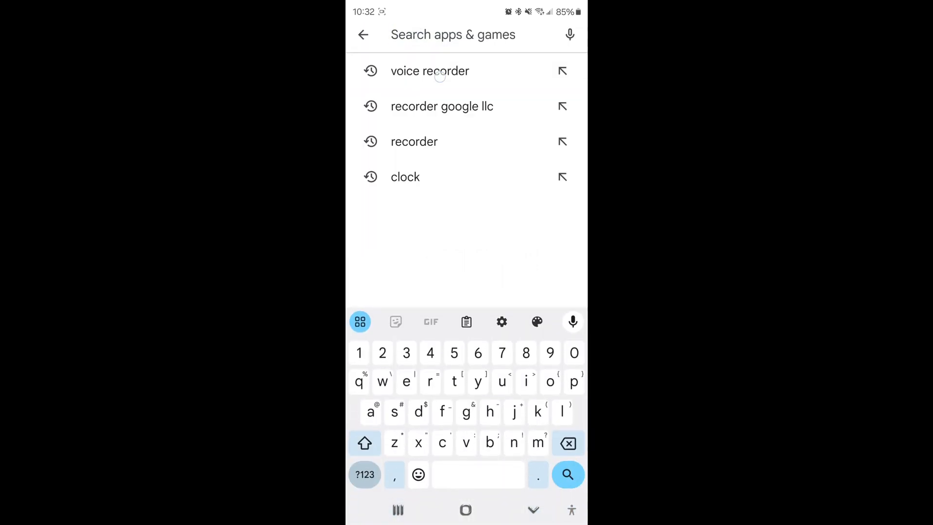
{"action": "left_click", "coordinate": [429, 71]}
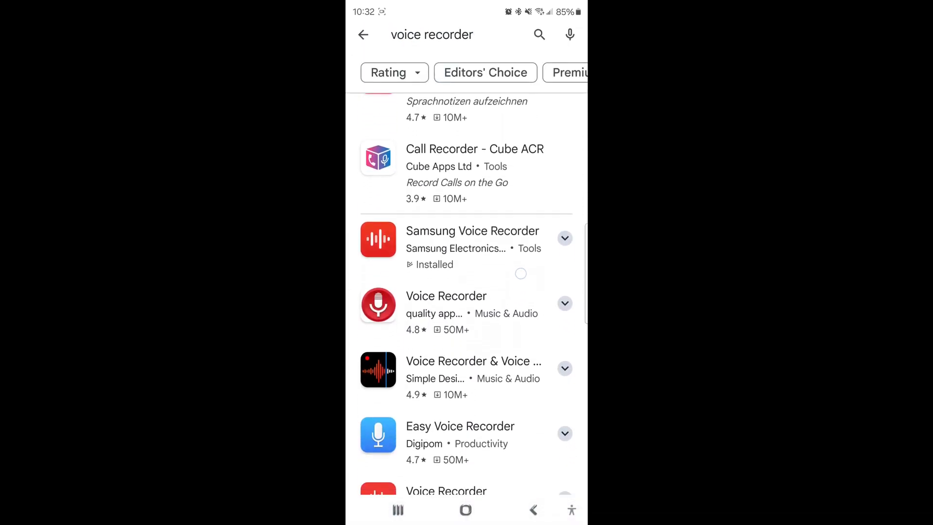
{"action": "scroll", "scroll_direction": "down", "scroll_amount": 3}
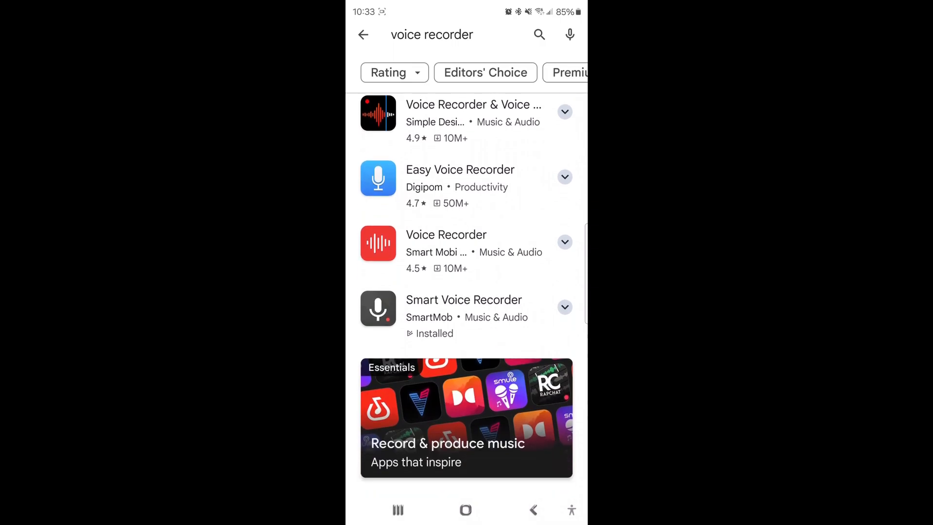
{"action": "left_click", "coordinate": [464, 299]}
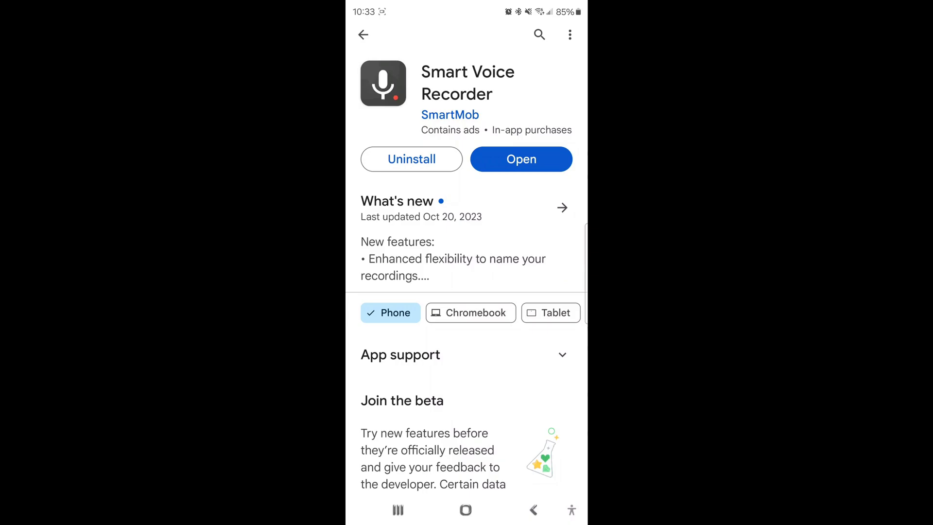
Step: Launch the installed Smart Voice Recorder app from its store page
{"action": "left_click", "coordinate": [520, 159]}
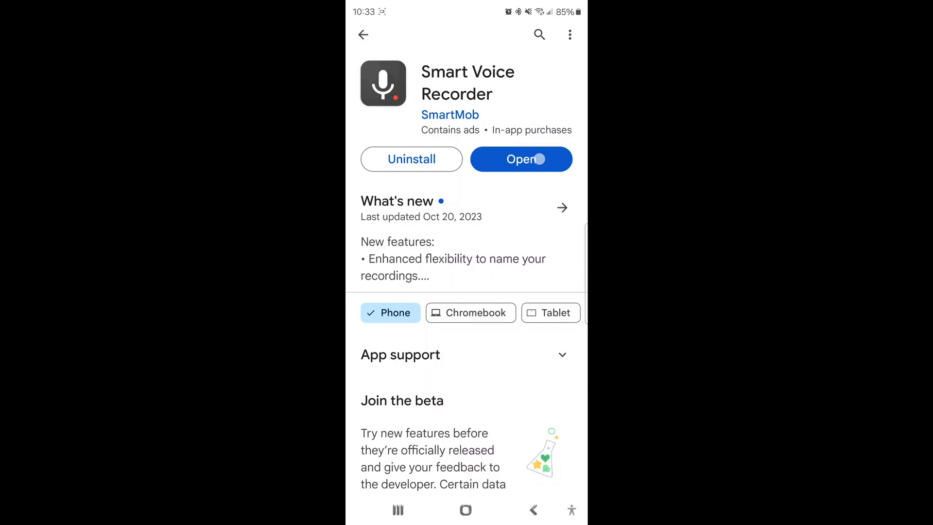
{"action": "left_click", "coordinate": [520, 159]}
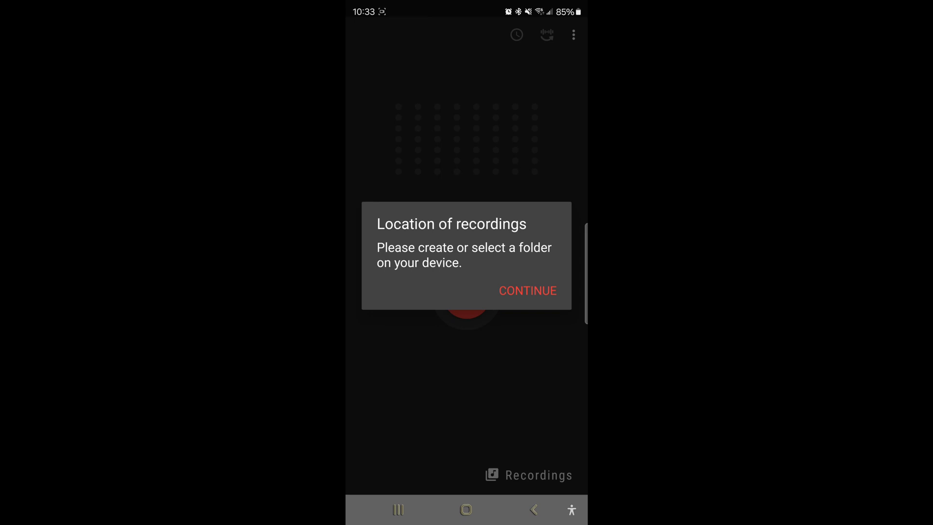
Step: Choose the Alarms folder at the storage root as the recordings location and grant access
{"action": "left_click", "coordinate": [527, 291]}
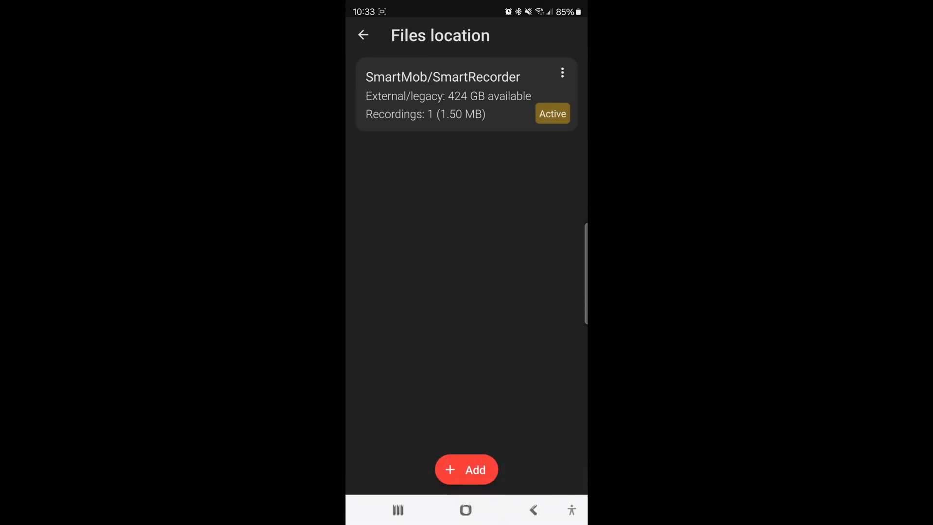
{"action": "left_click", "coordinate": [466, 469]}
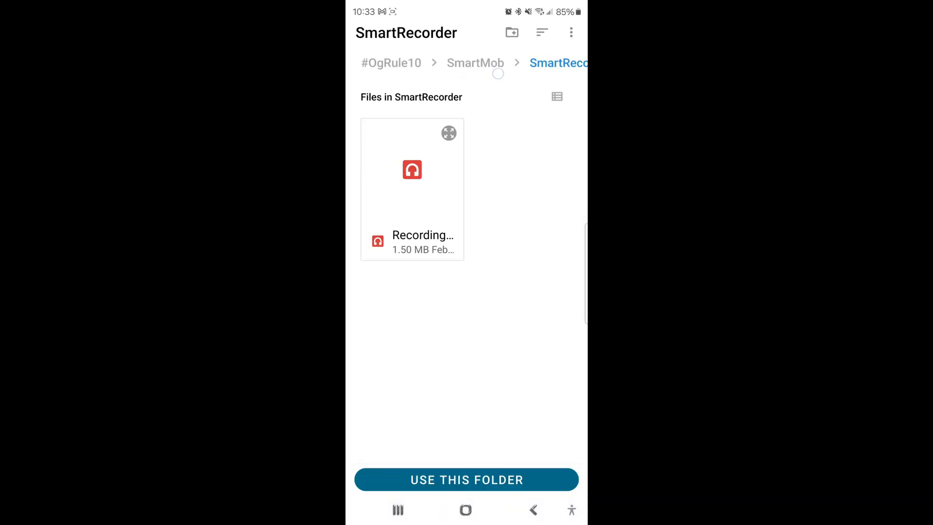
{"action": "left_click", "coordinate": [391, 63]}
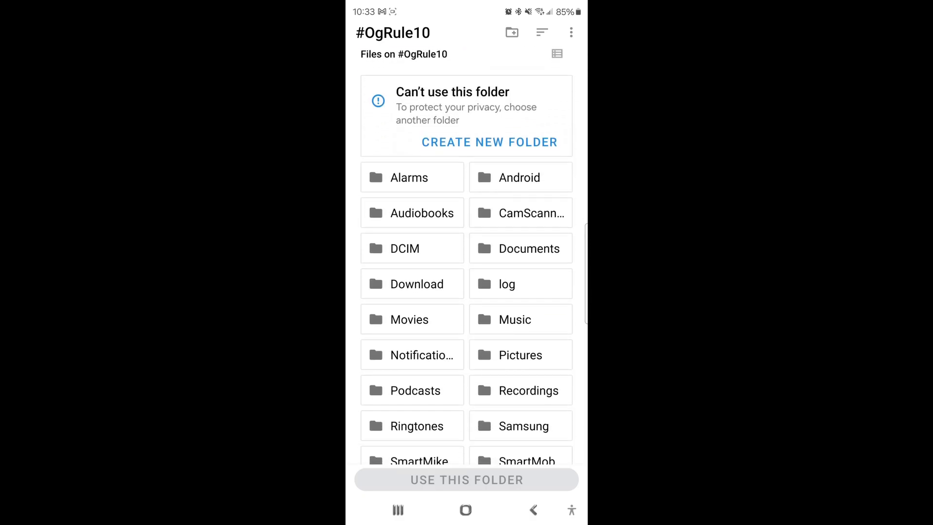
{"action": "left_click", "coordinate": [409, 176]}
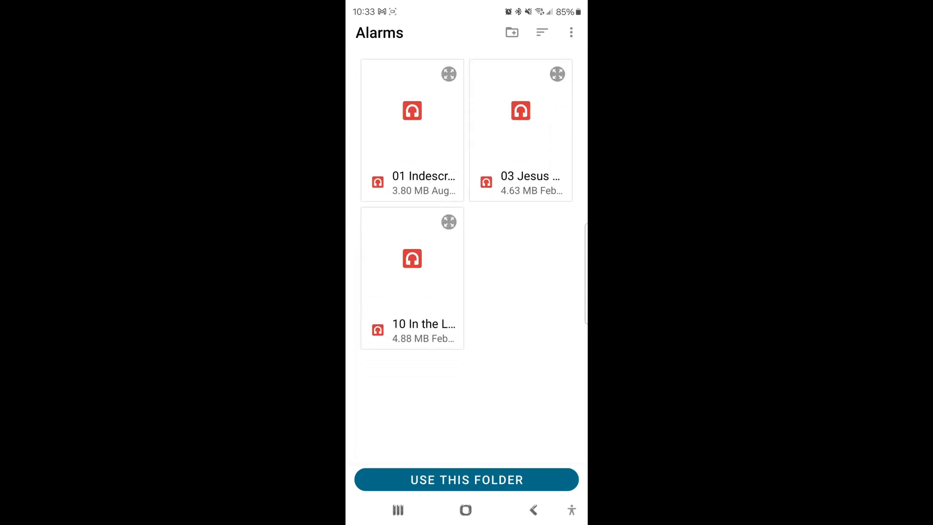
{"action": "left_click", "coordinate": [466, 479]}
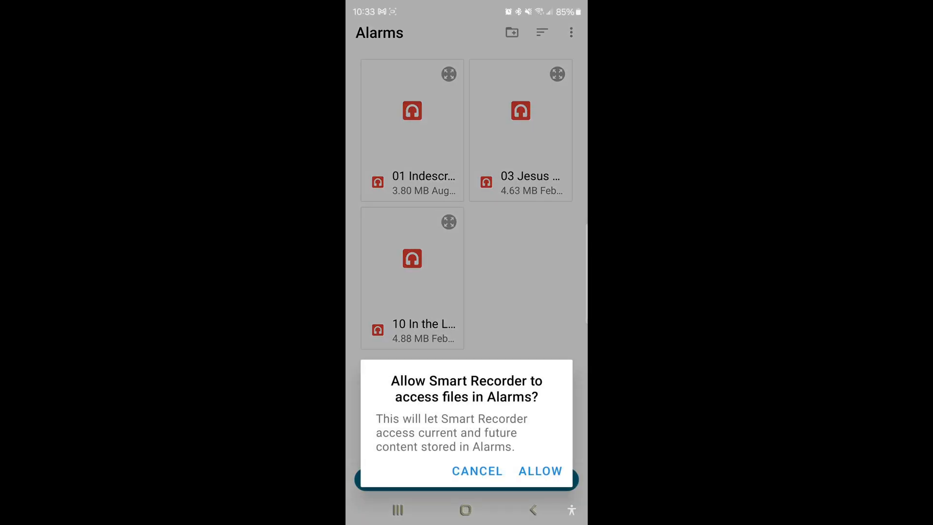
{"action": "left_click", "coordinate": [539, 471]}
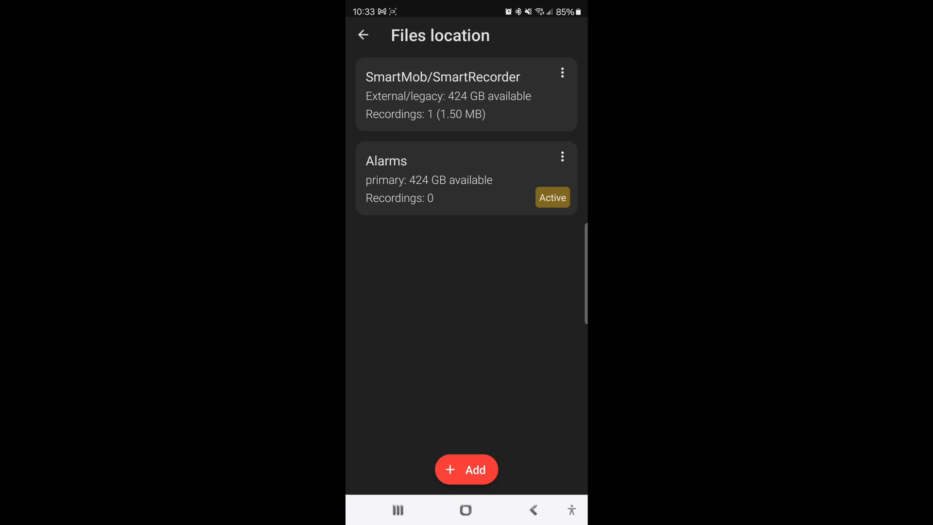
{"action": "left_click", "coordinate": [363, 35]}
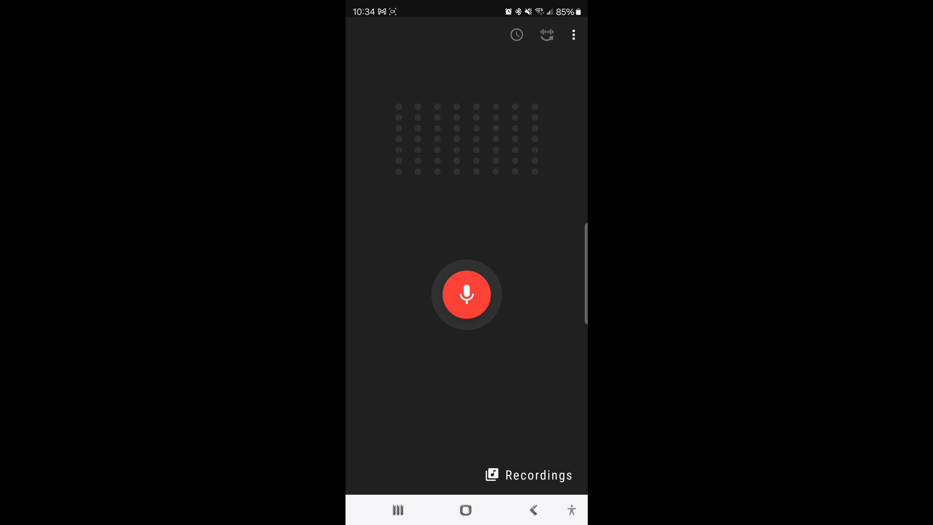
Step: Record a 15-second voice clip and save it as Recording 2
{"action": "left_click", "coordinate": [467, 294]}
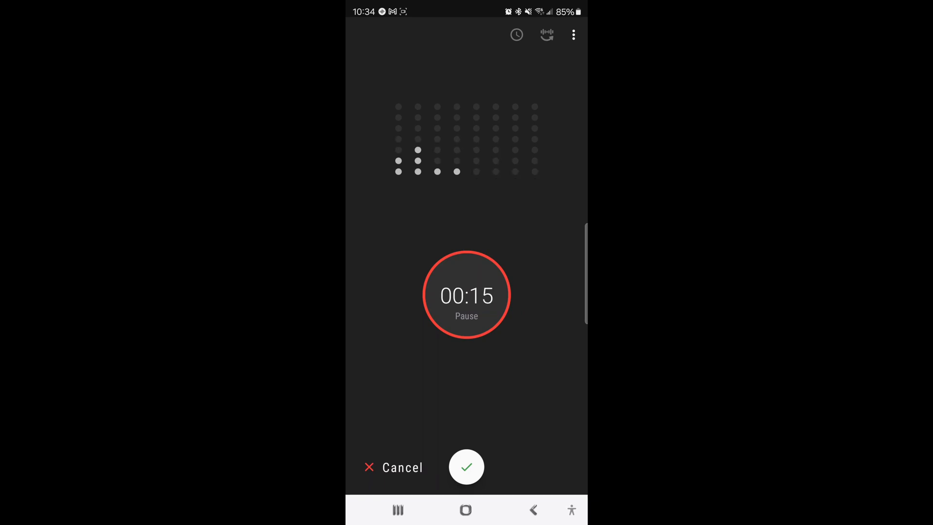
{"action": "left_click", "coordinate": [466, 467]}
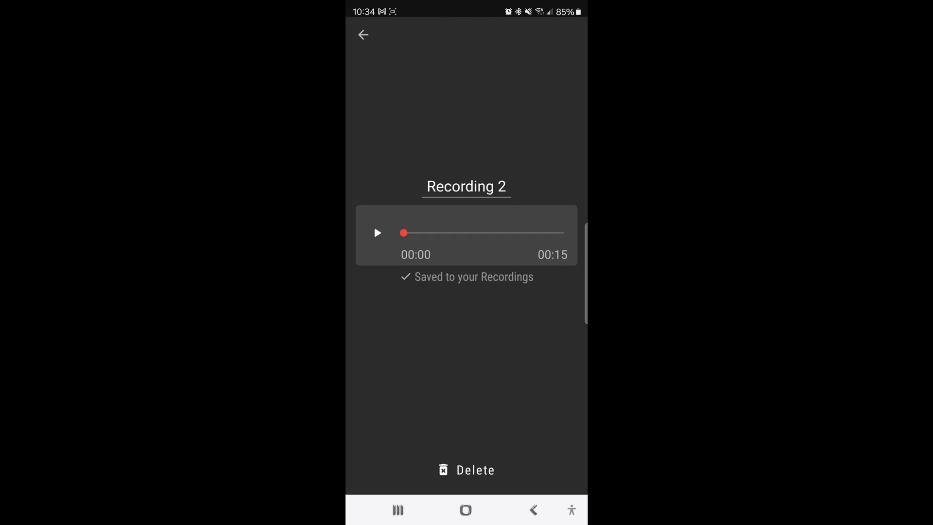
Step: Rename the new recording to 'Take a Nap', play it back, and leave its details page
{"action": "left_click", "coordinate": [466, 186]}
{"action": "type", "text": "Take a Nap"}
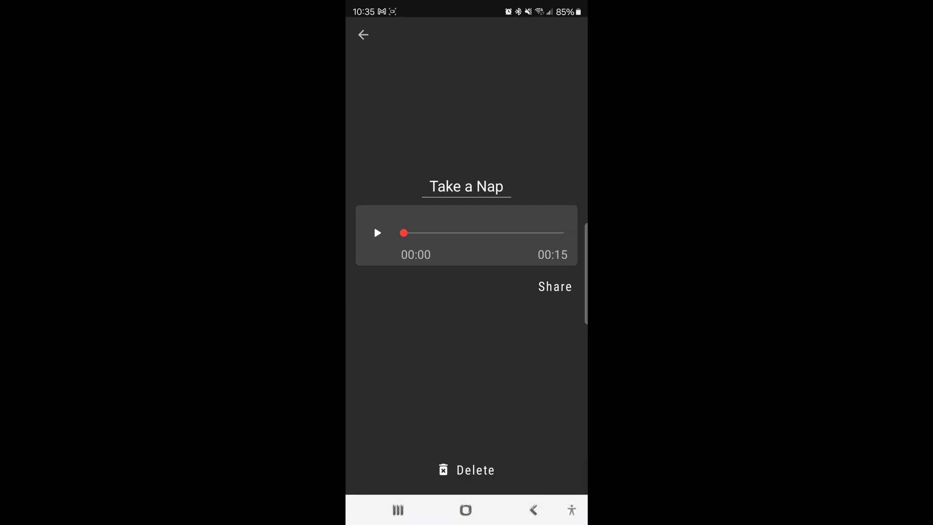
{"action": "left_click", "coordinate": [377, 233]}
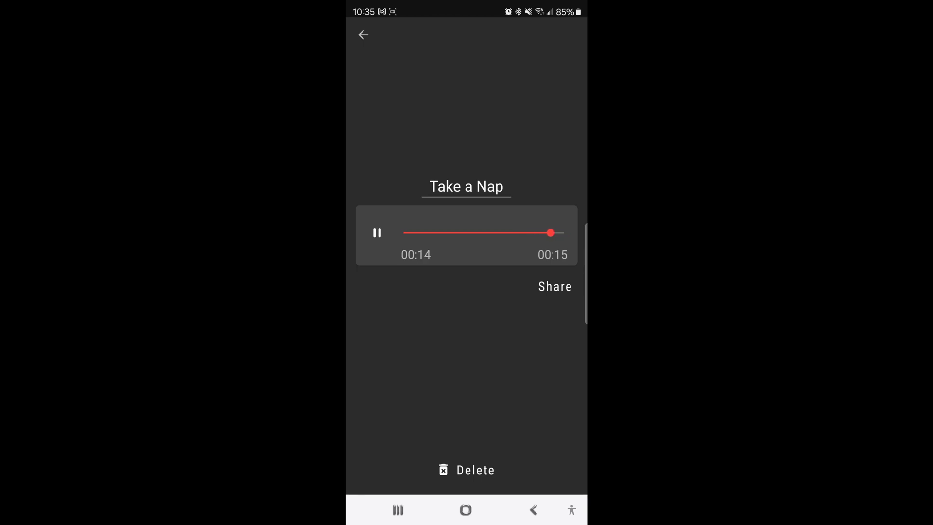
{"action": "left_click", "coordinate": [376, 233]}
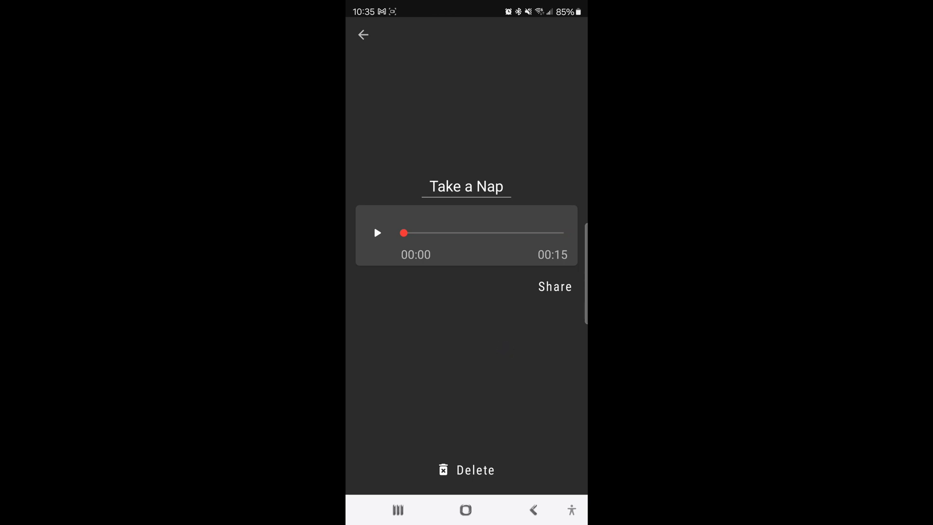
{"action": "left_click", "coordinate": [363, 35]}
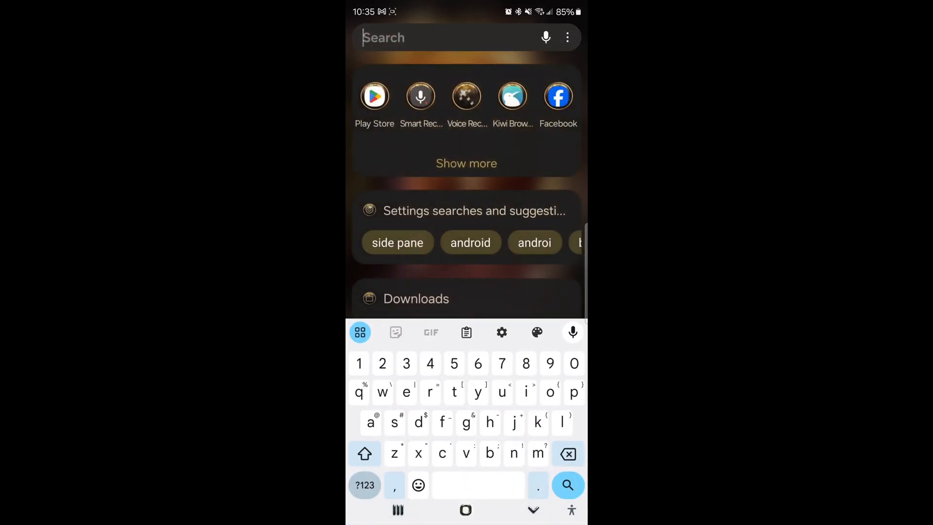
Step: Search the phone's apps for 'alarm' to open Google Clock's alarm list
{"action": "type", "text": "a"}
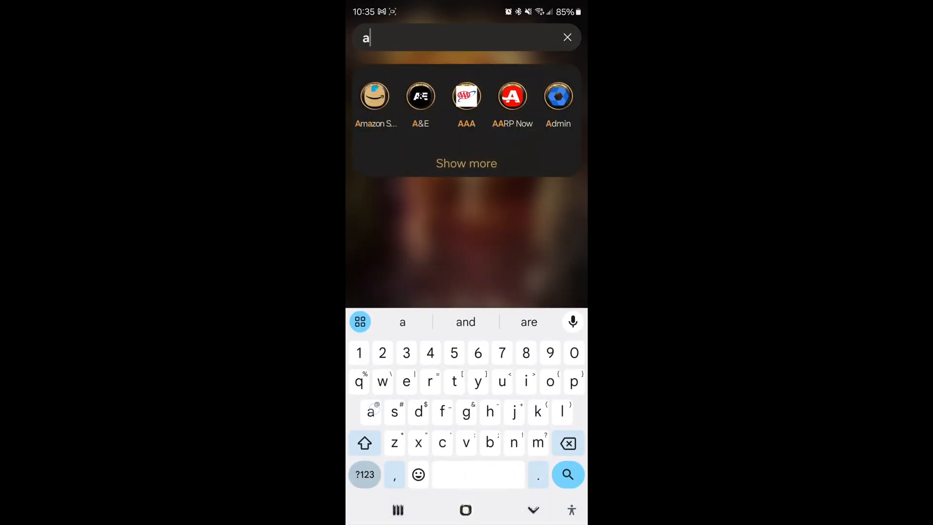
{"action": "type", "text": "la"}
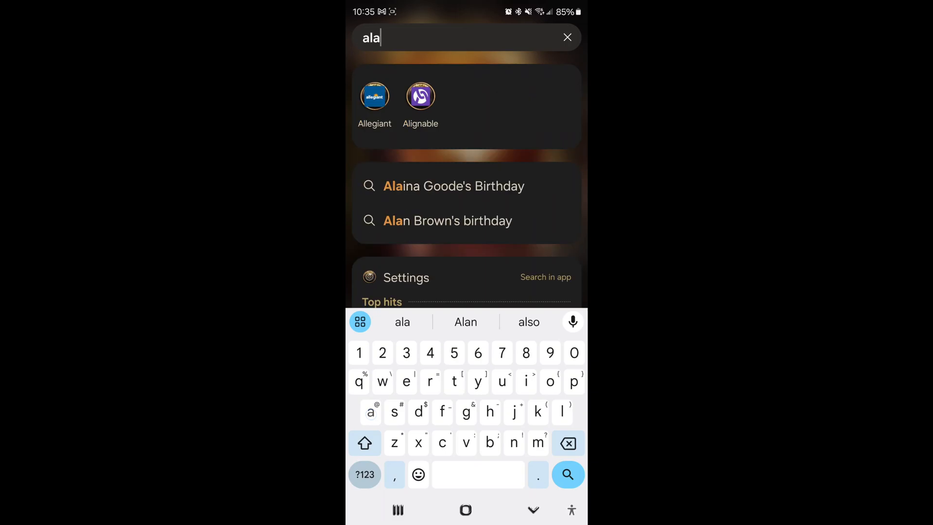
{"action": "type", "text": "r"}
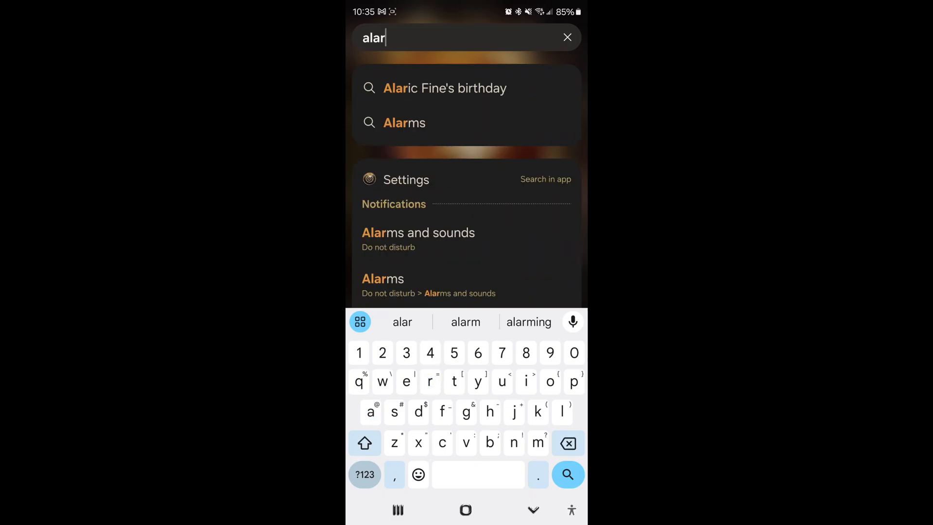
{"action": "type", "text": "m"}
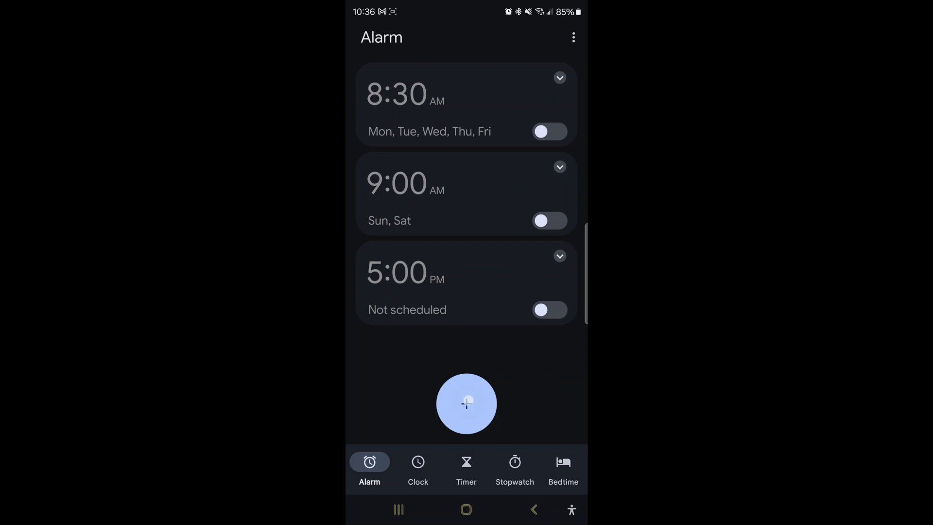
Step: Create a new alarm set to 3:00 PM
{"action": "left_click", "coordinate": [467, 403]}
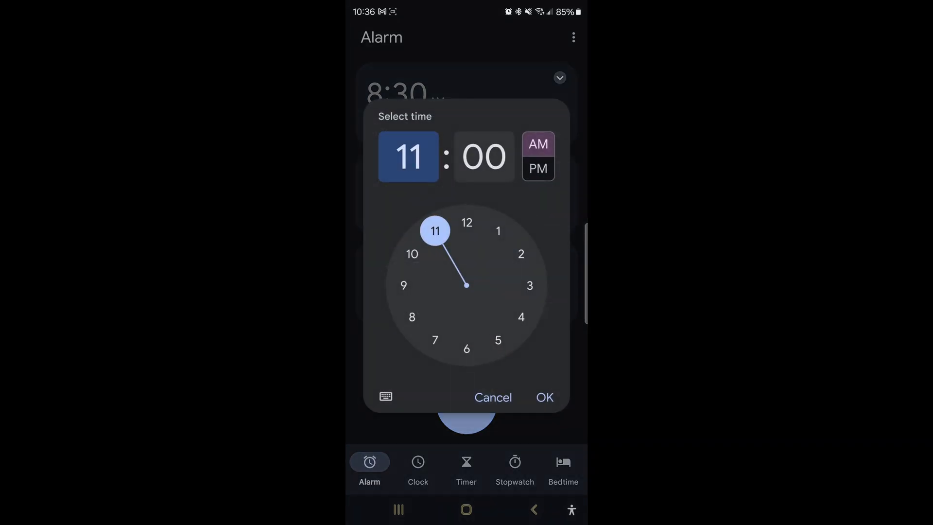
{"action": "left_click", "coordinate": [528, 285]}
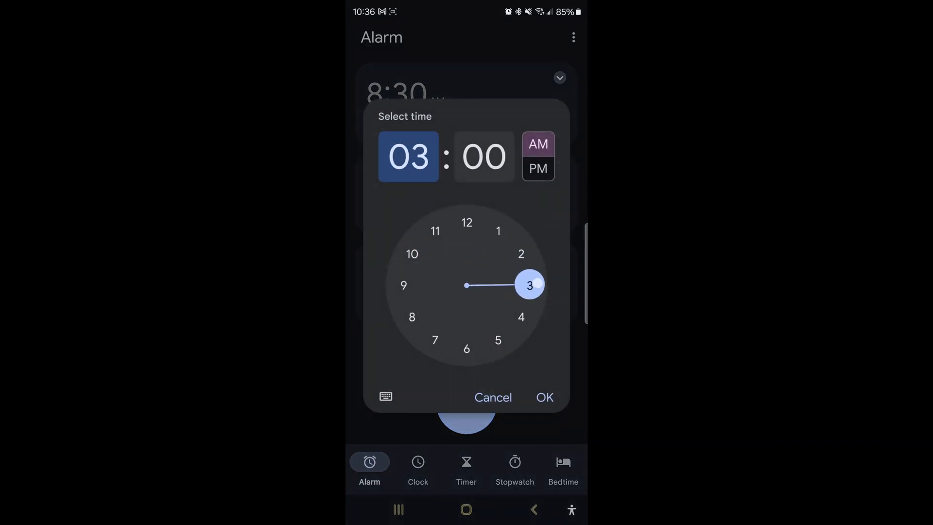
{"action": "left_click", "coordinate": [483, 156]}
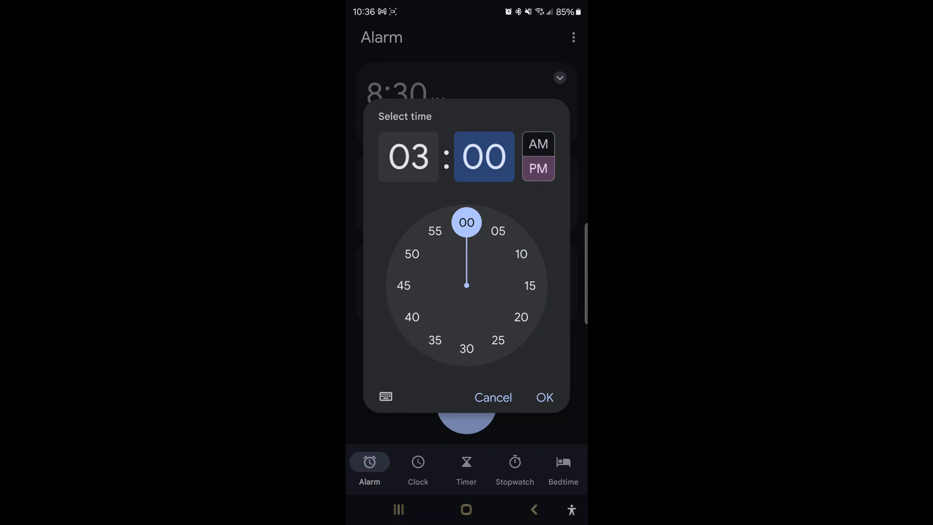
{"action": "left_click", "coordinate": [543, 397]}
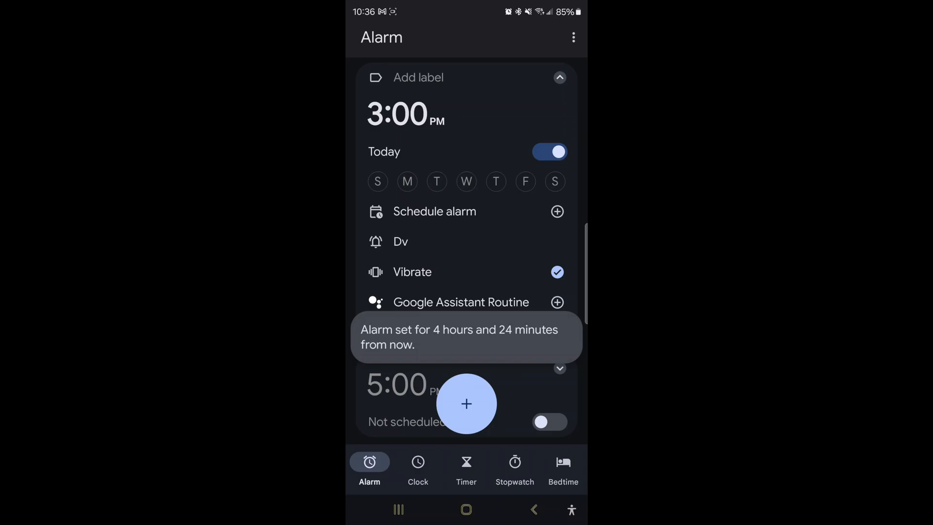
Step: Make the 3:00 PM alarm repeat Monday through Friday
{"action": "left_click", "coordinate": [407, 182]}
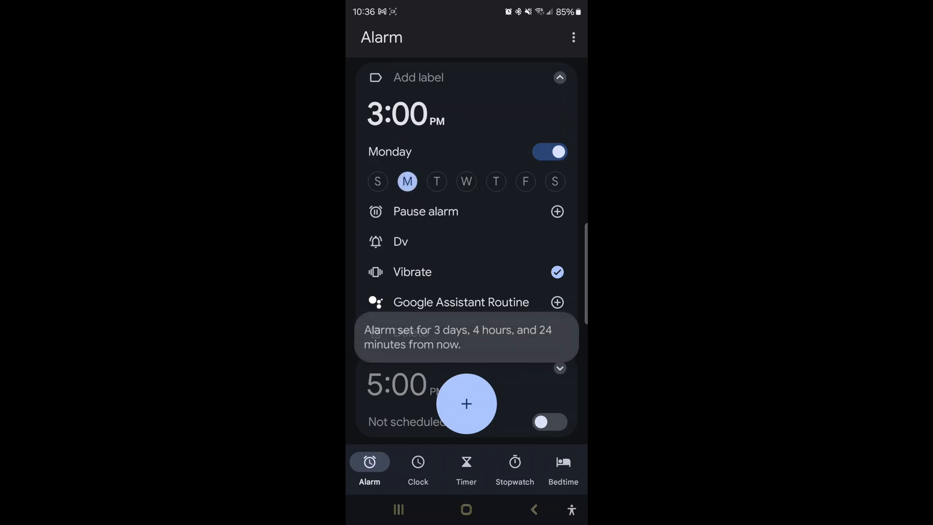
{"action": "left_click", "coordinate": [496, 182]}
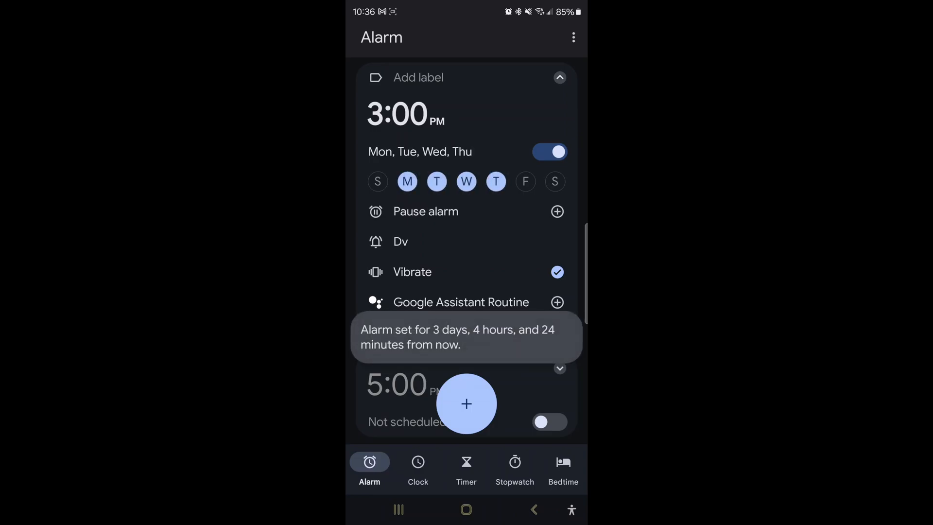
{"action": "left_click", "coordinate": [525, 181]}
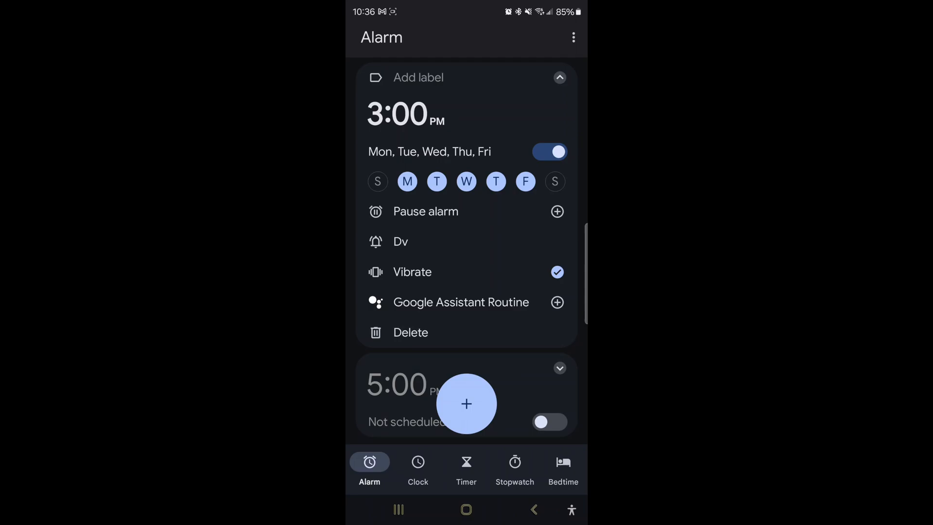
Step: Set the alarm's sound to the 'Take a Nap' recording from the Alarms folder
{"action": "left_click", "coordinate": [400, 241]}
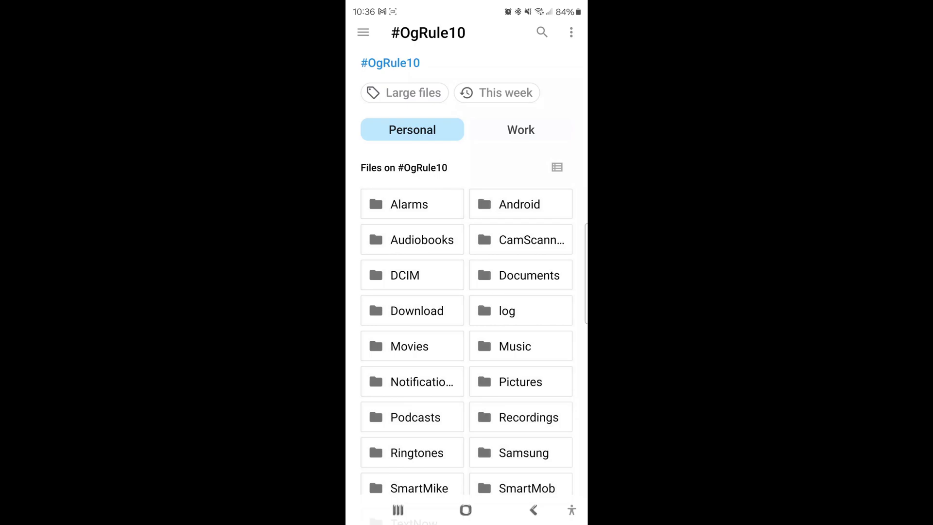
{"action": "left_click", "coordinate": [409, 204]}
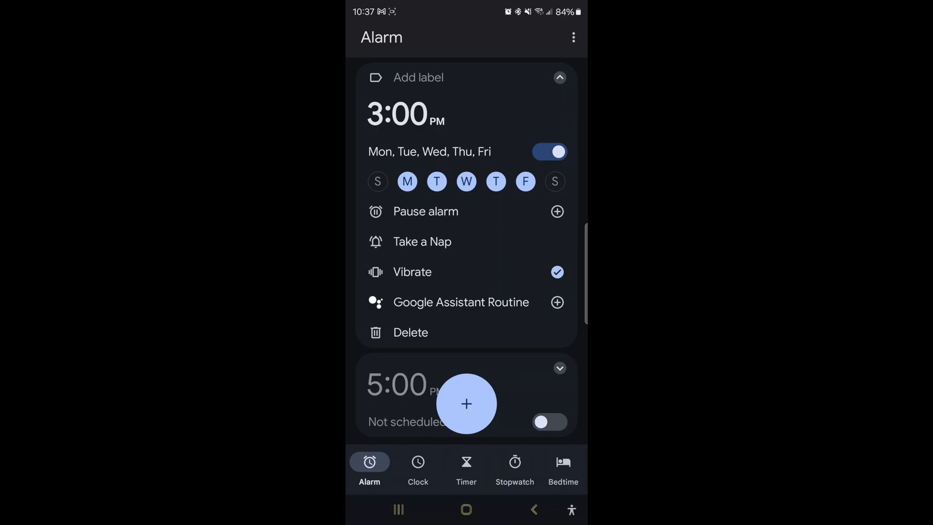
{"action": "scroll", "scroll_direction": "down", "scroll_amount": 3}
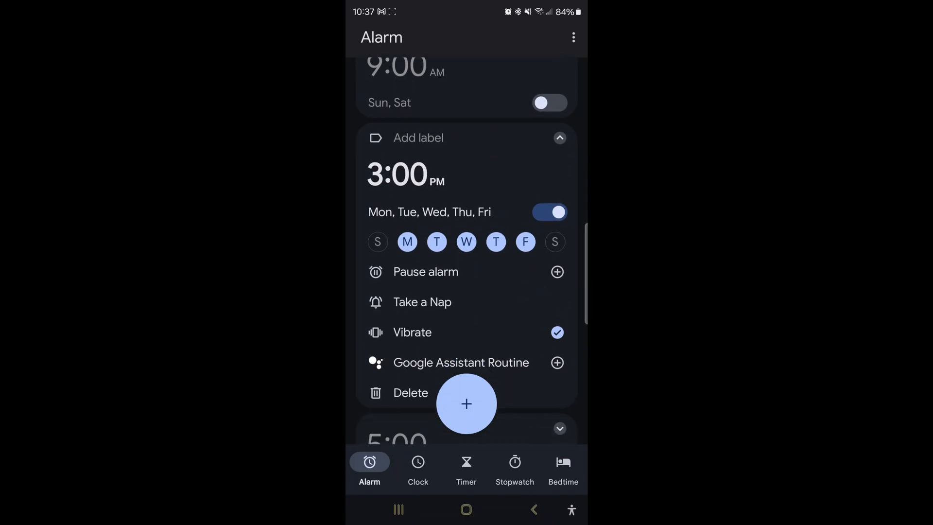
{"action": "left_click", "coordinate": [422, 301]}
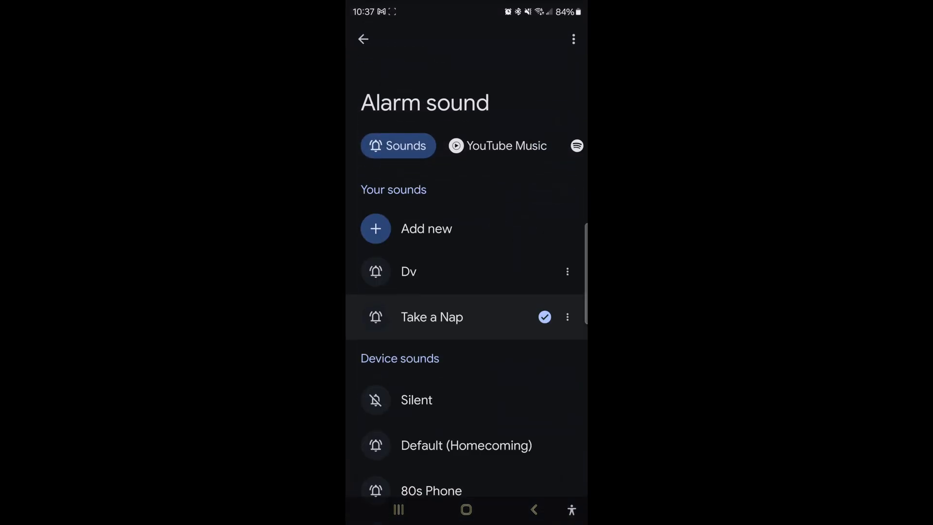
{"action": "left_click", "coordinate": [363, 39]}
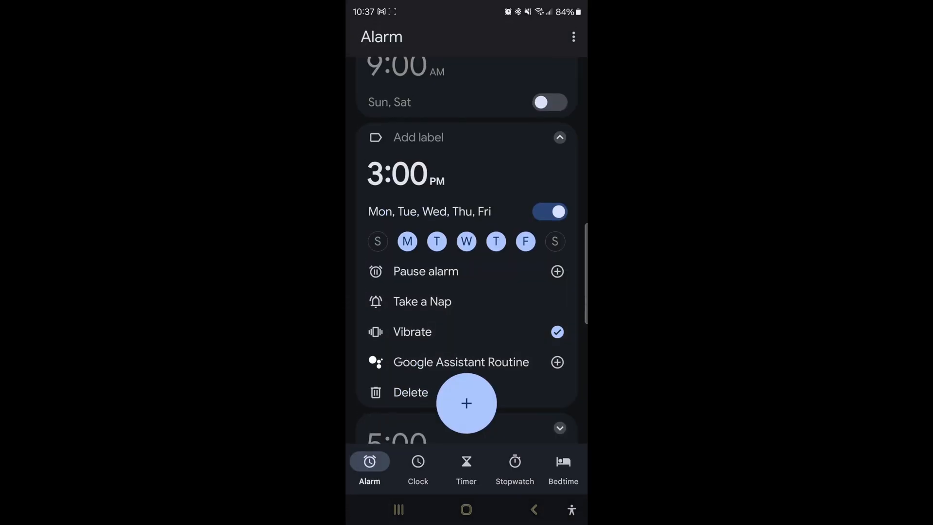